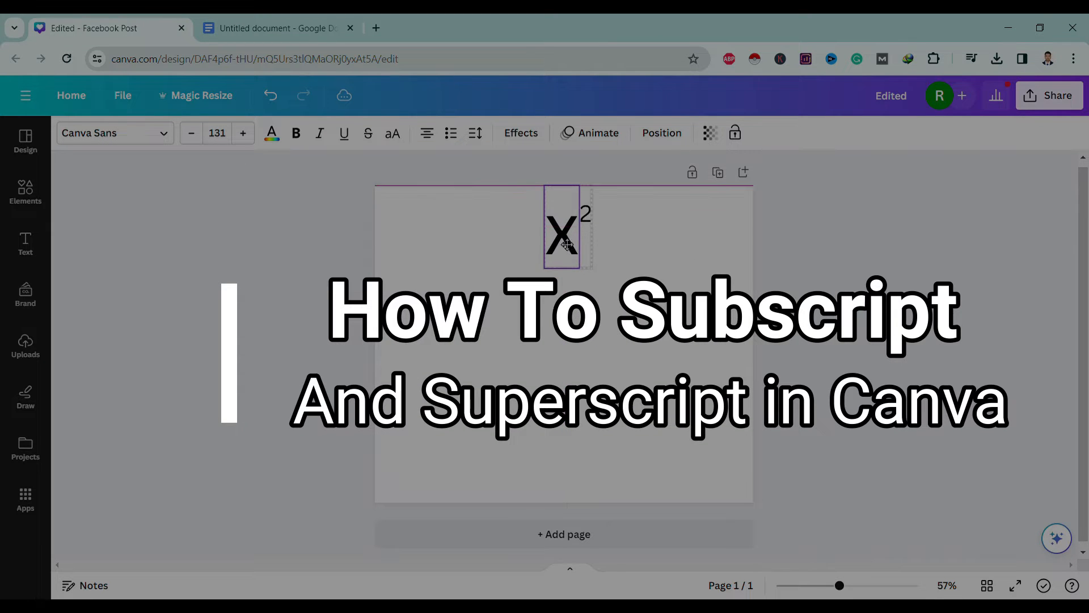
- Nudge the existing X² group slightly lower on the page, then deselect it
click(562, 246)
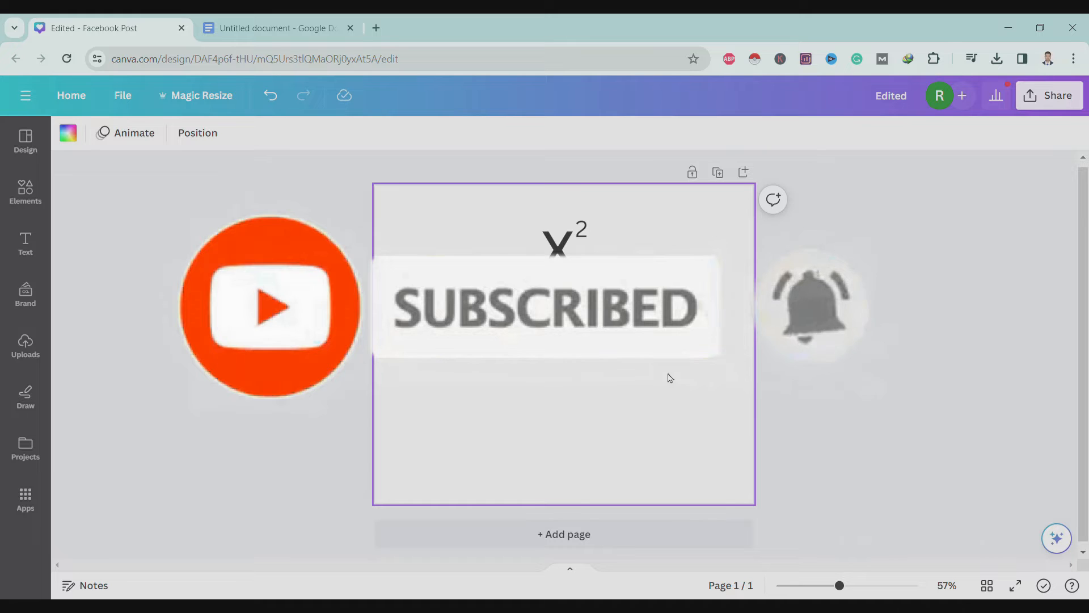
click(564, 236)
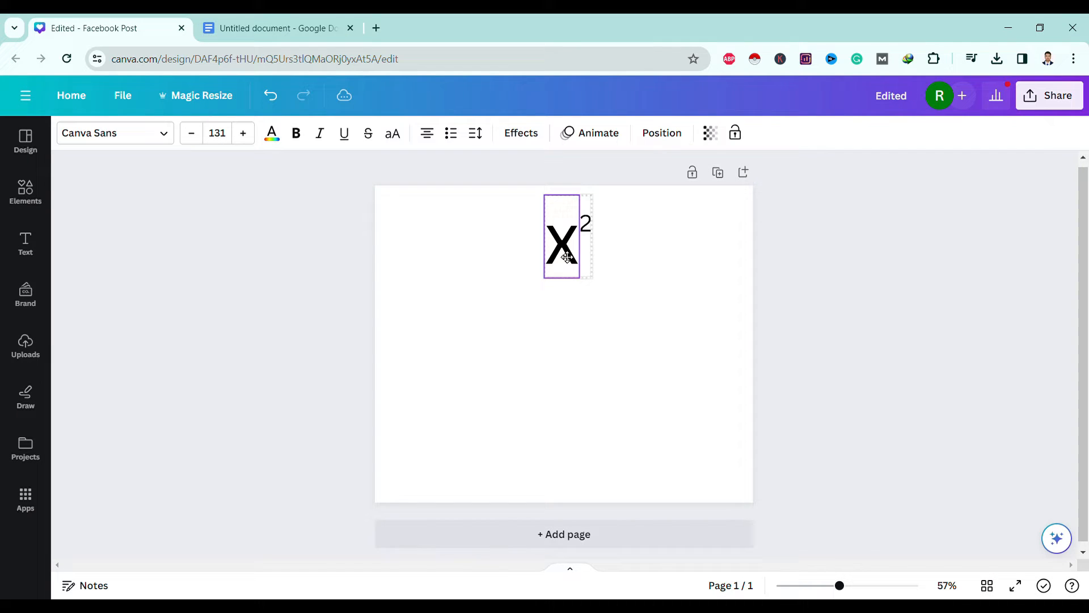
drag(561, 236, 564, 274)
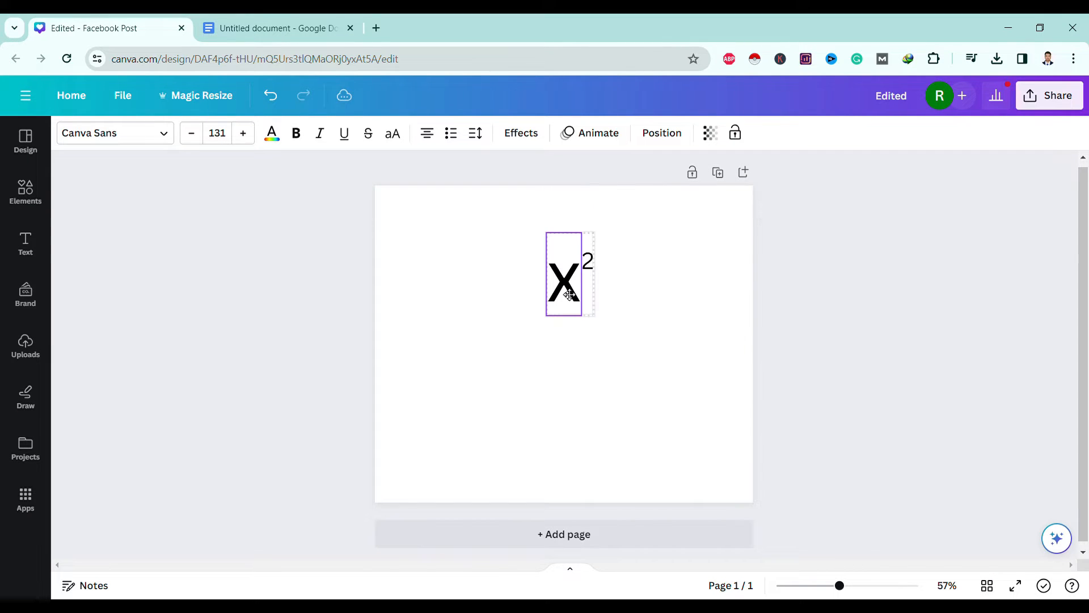
click(562, 278)
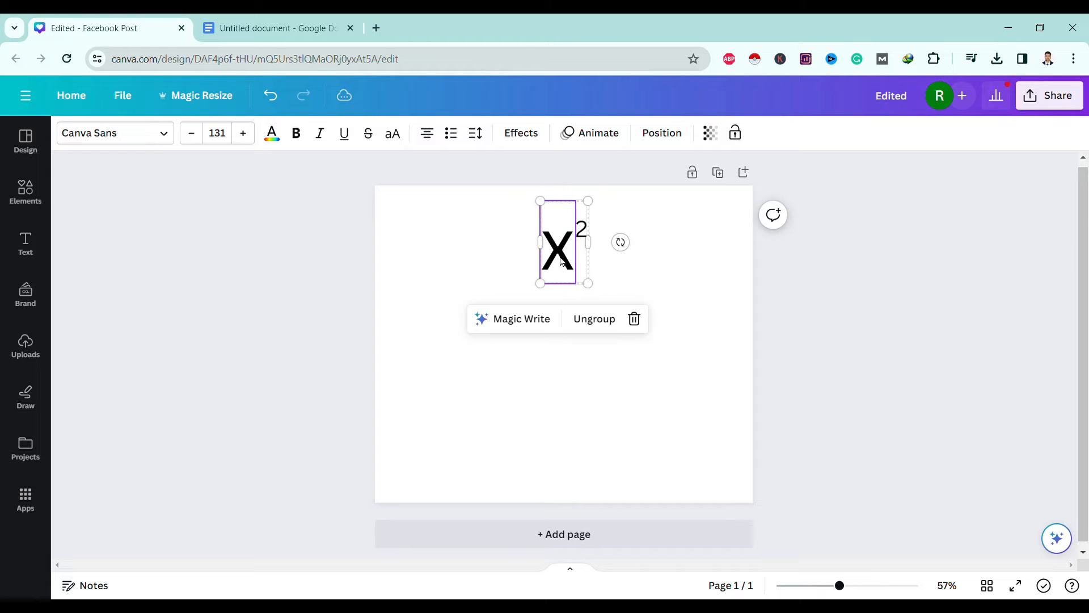
click(669, 376)
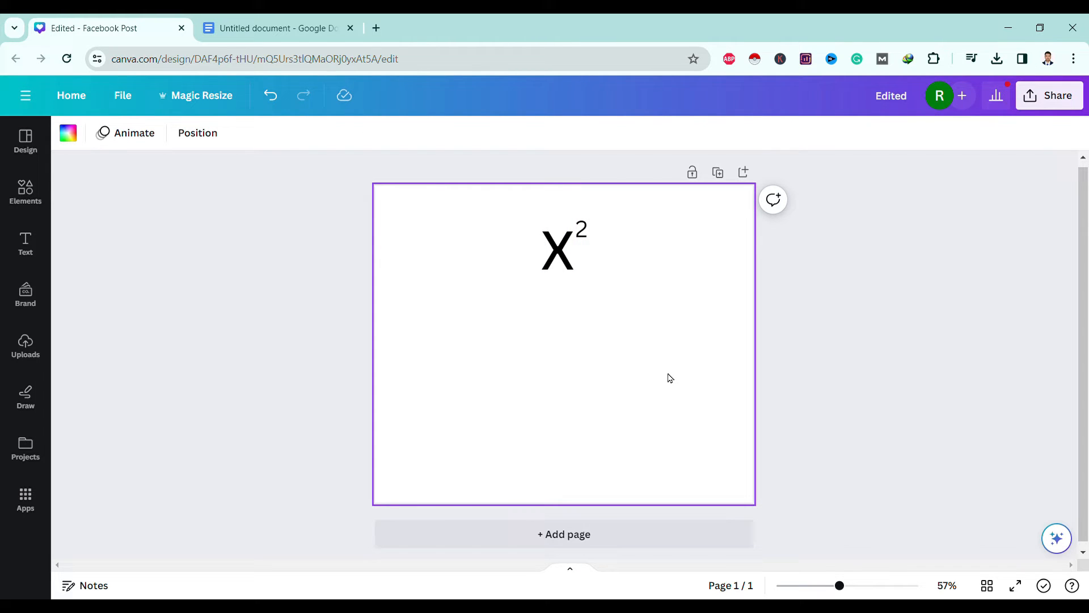
mouse_move(579, 419)
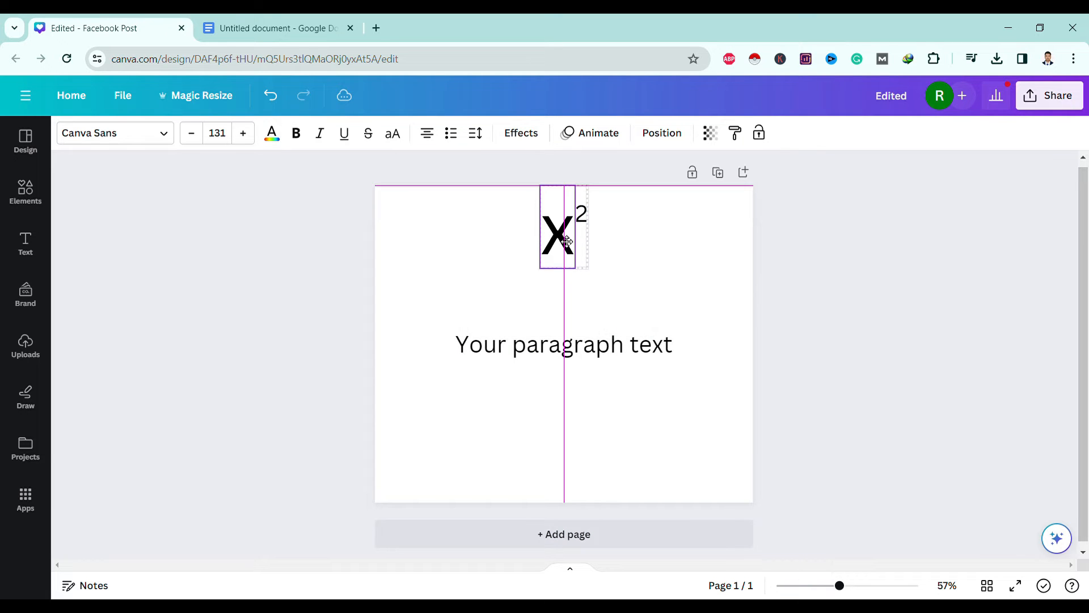
- Turn the paragraph box into a large X and enlarge it to match the top X
click(556, 236)
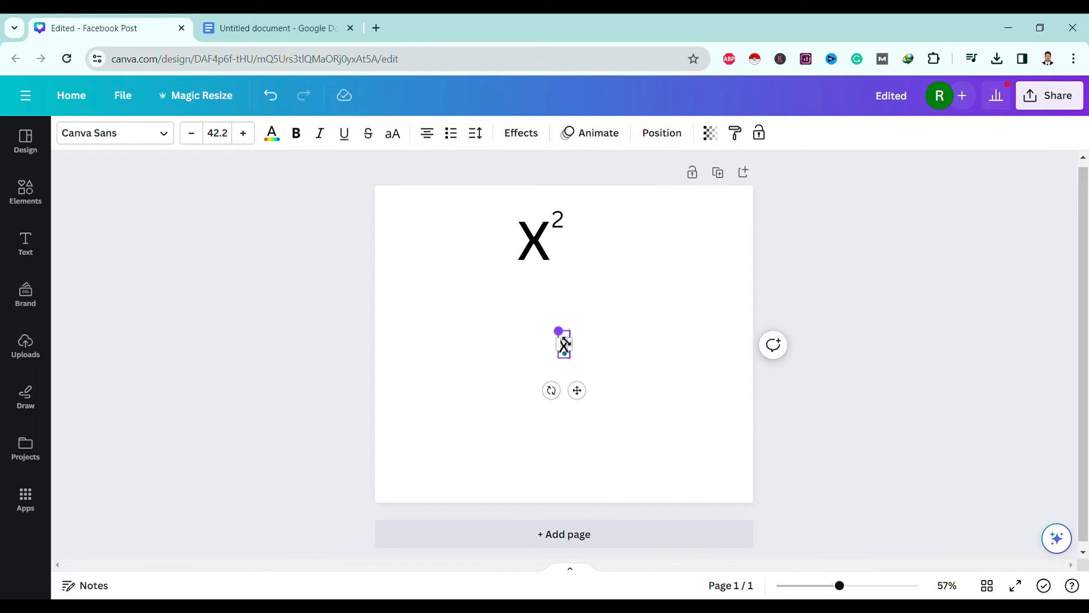
drag(569, 358, 572, 358)
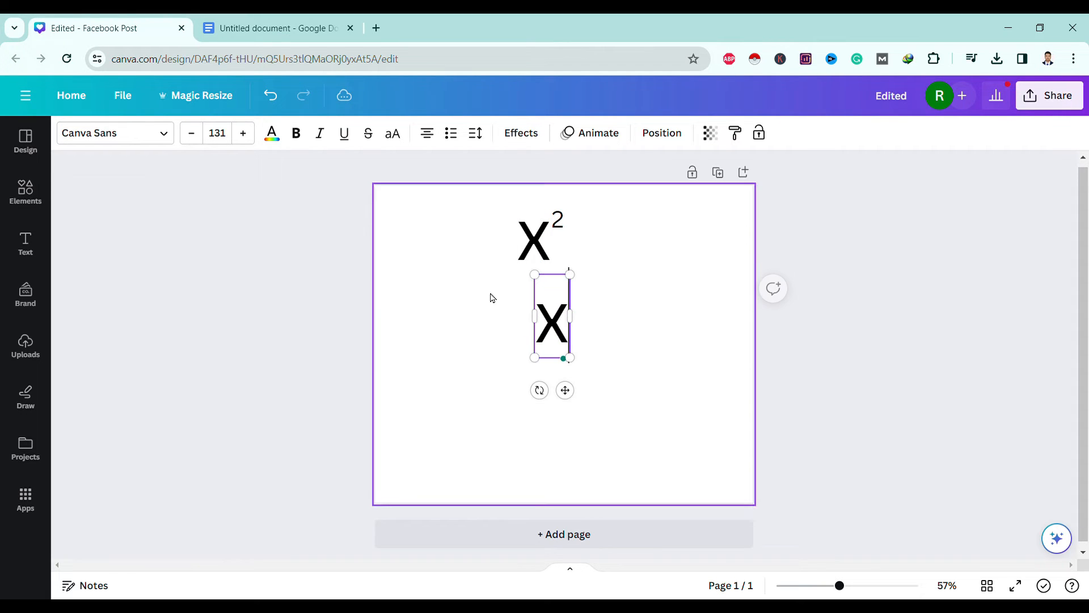
mouse_move(662, 305)
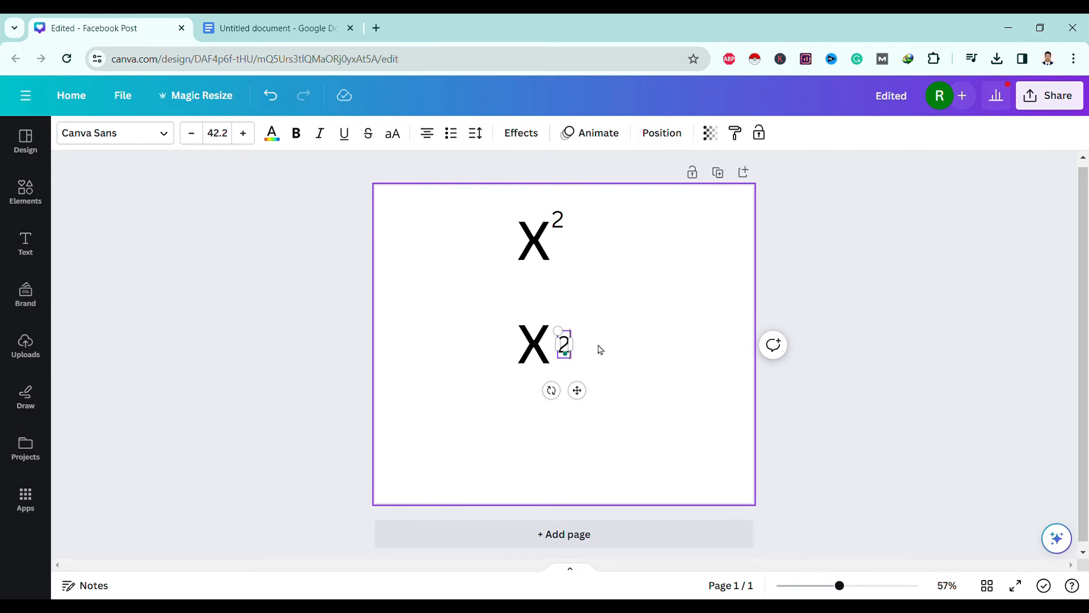
- Move the small 2 to the X's upper right as a superscript, then marquee-select both boxes
drag(564, 344, 575, 350)
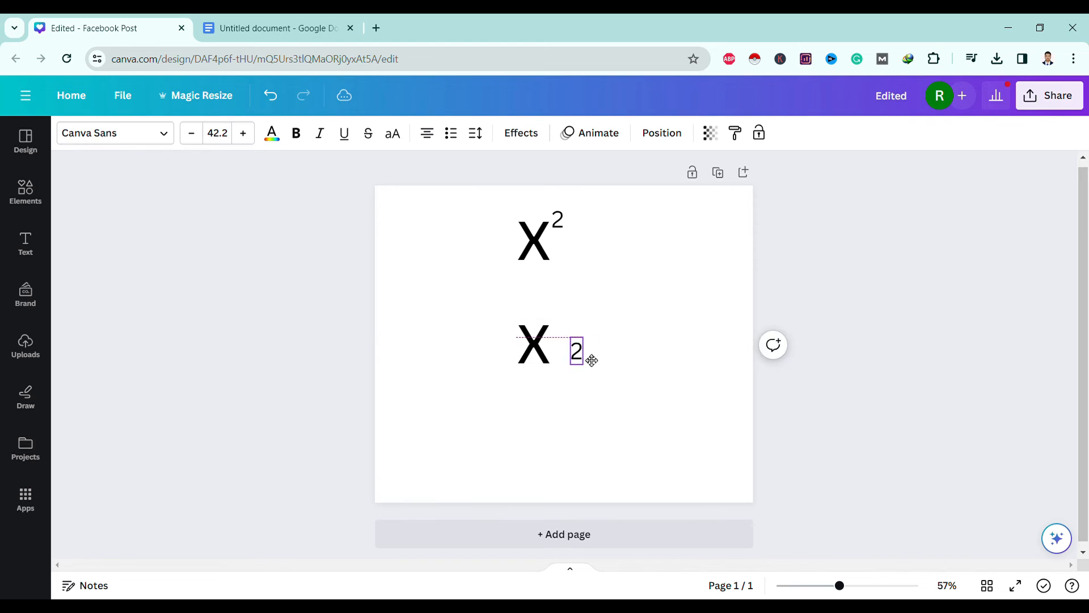
drag(576, 350, 558, 331)
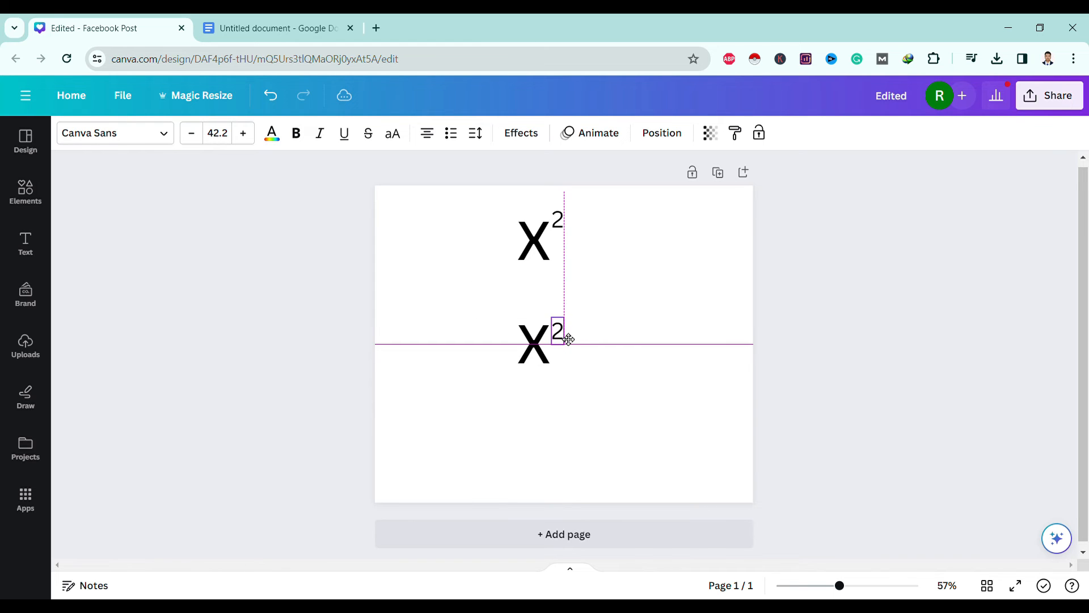
click(658, 357)
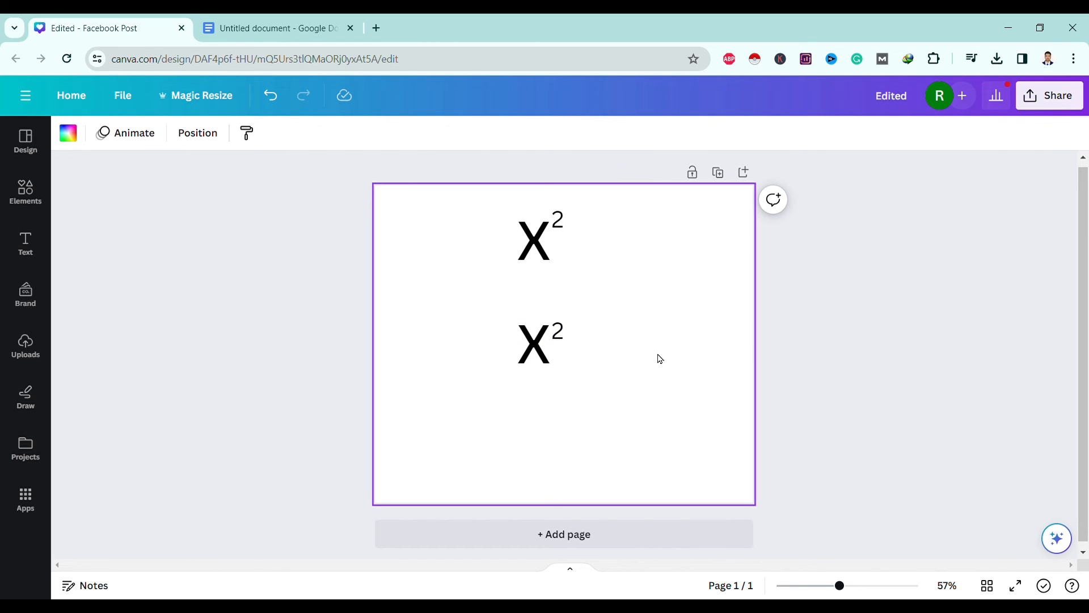
drag(533, 341, 614, 420)
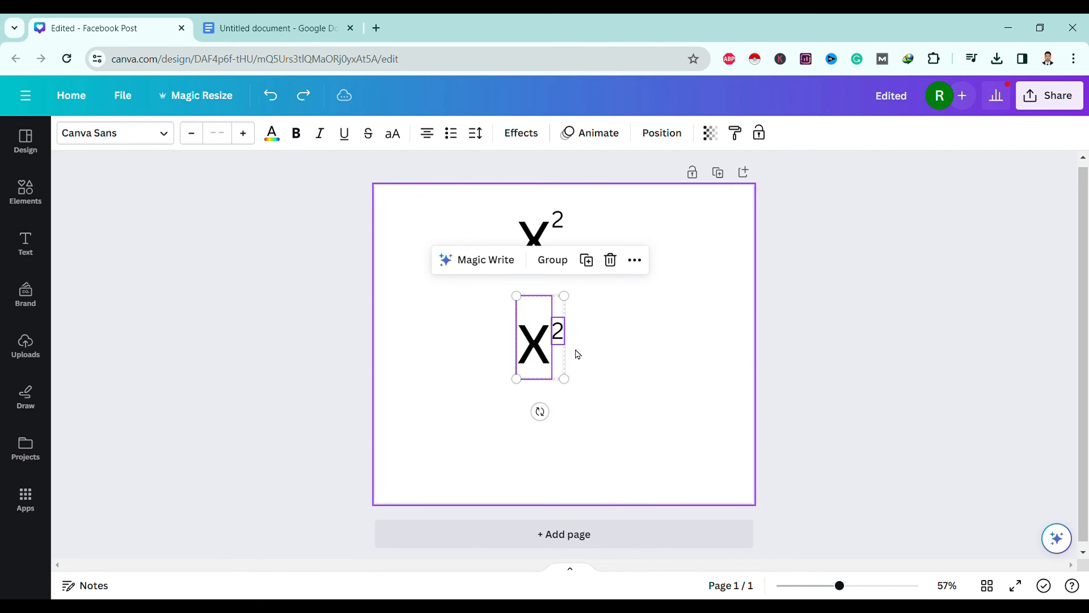
- Group the second X and 2 into one element and position it beneath the first
click(553, 259)
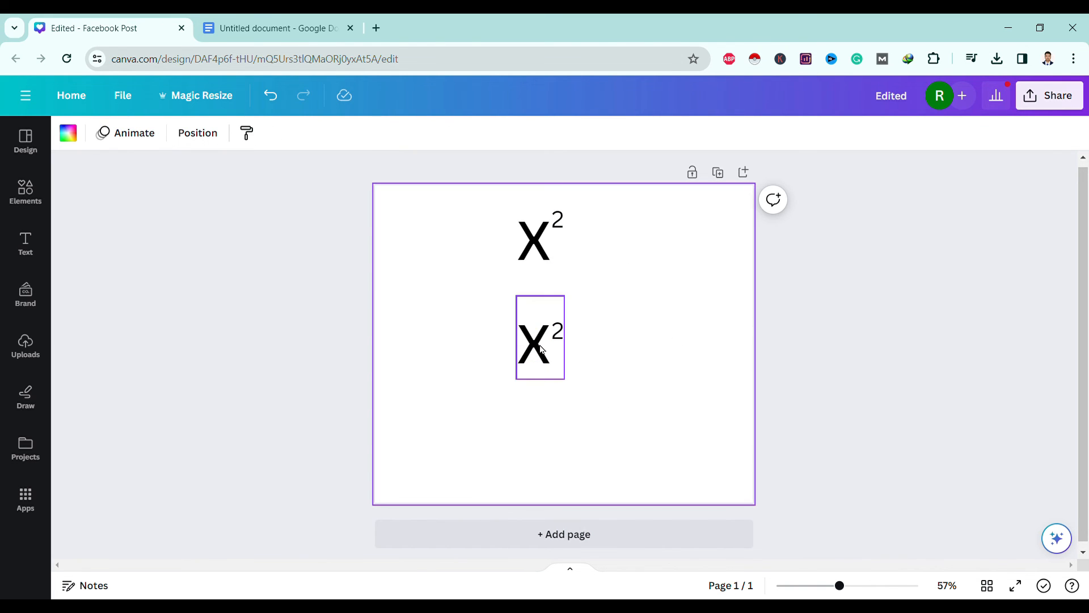
drag(538, 336, 563, 367)
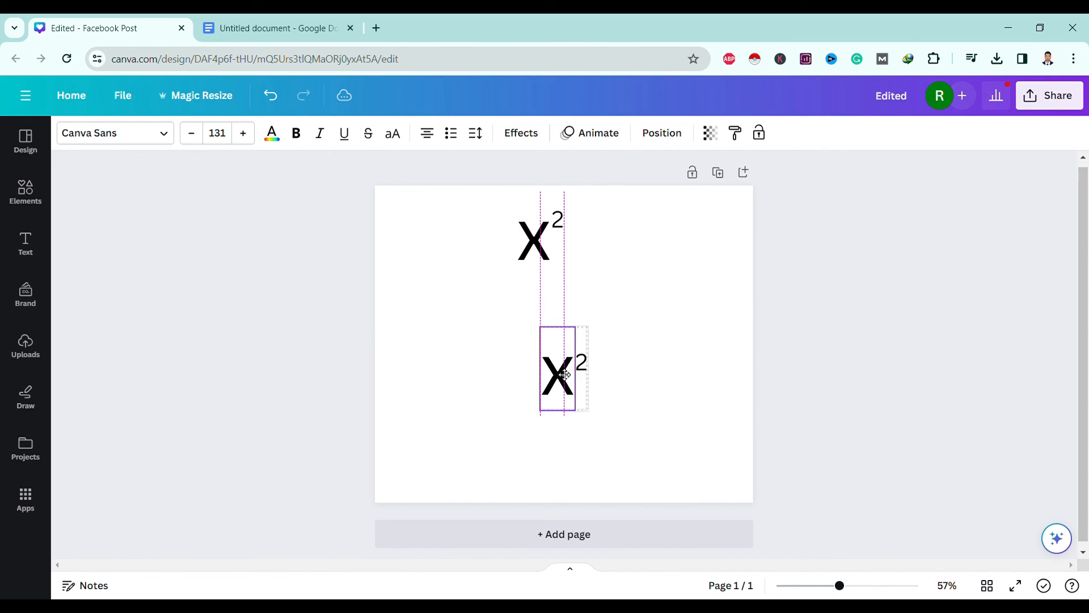
drag(563, 367, 524, 347)
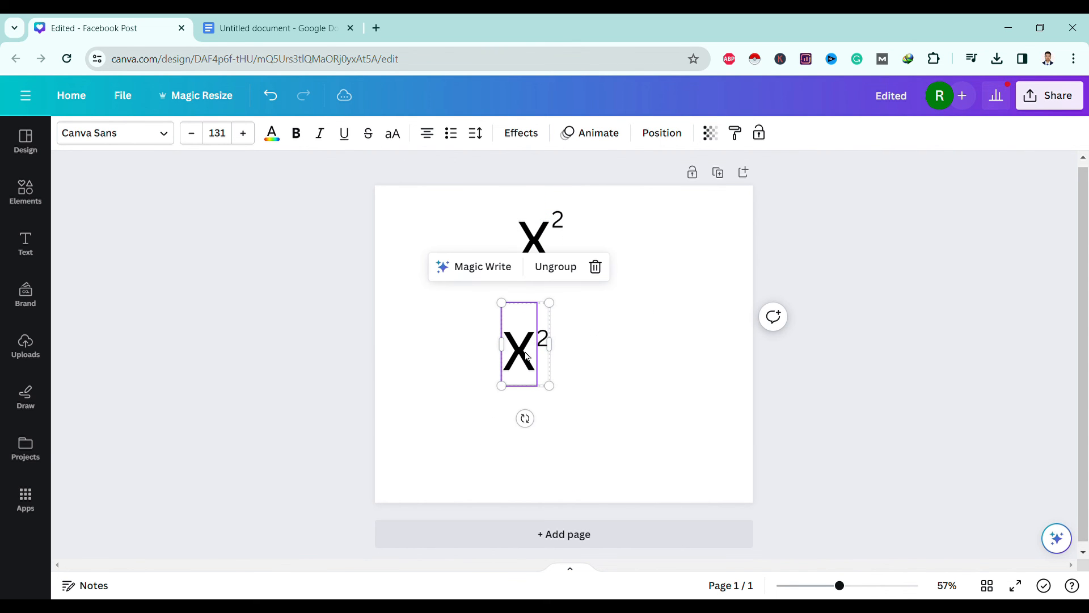
- Shrink the grouped X² smaller than the top one and shift it up and left
drag(500, 302, 506, 311)
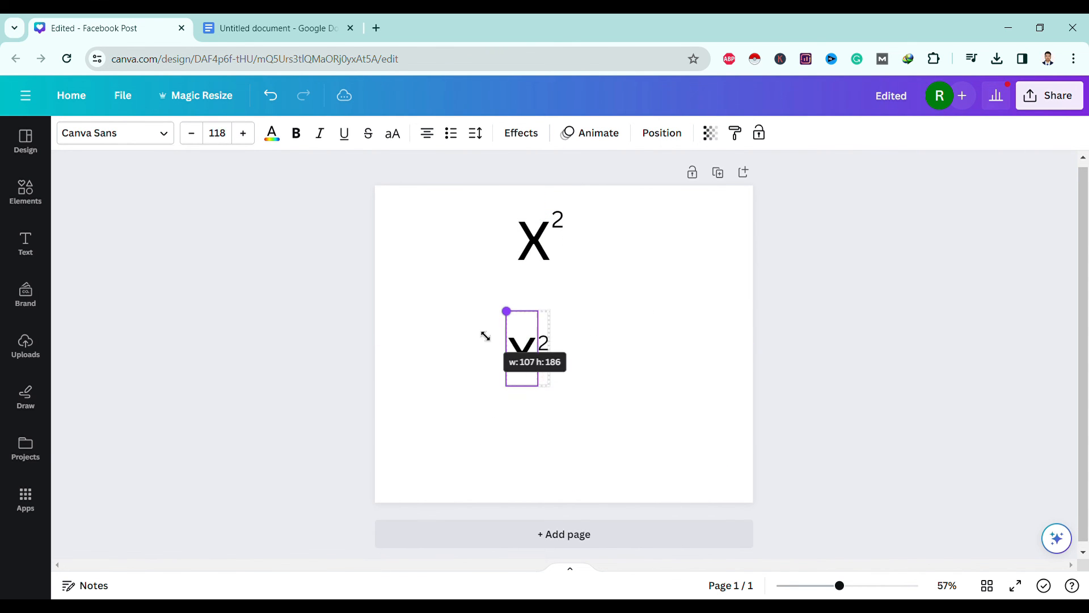
drag(506, 311, 513, 324)
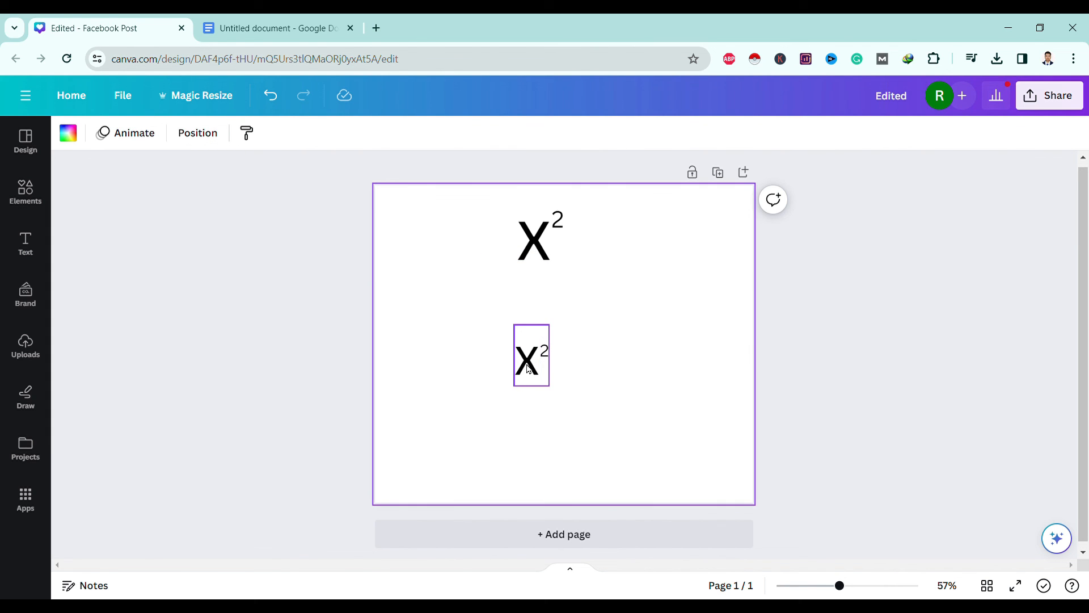
drag(531, 355, 470, 313)
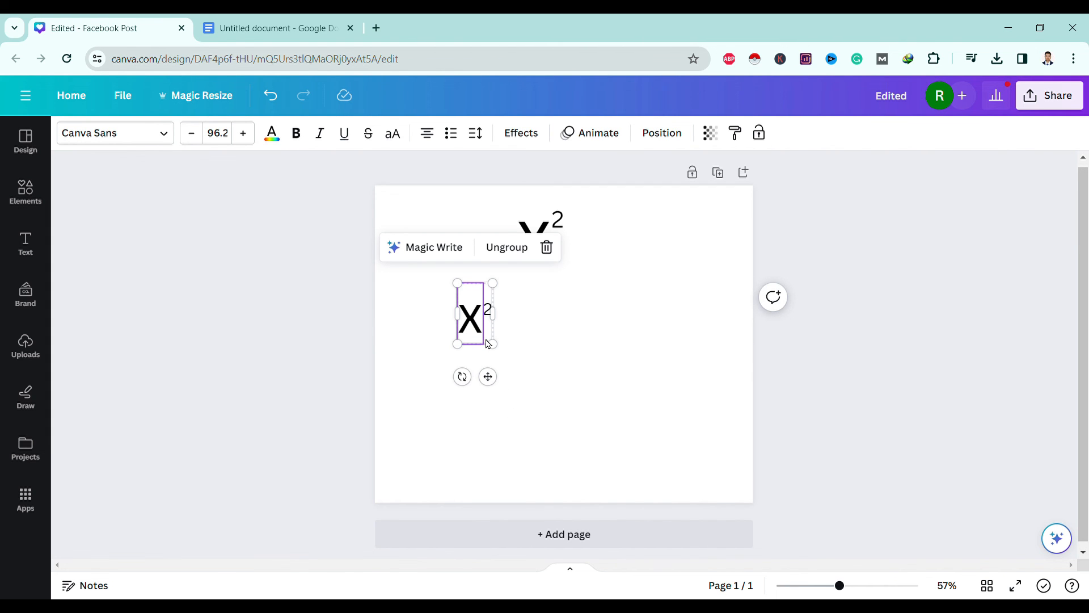